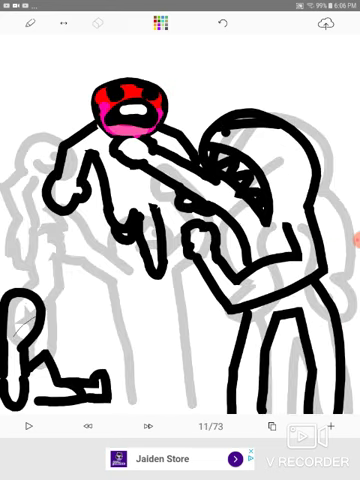
- Advance the flipbook to frame 21/73, the stick figure hunched at a desk
left_click(144, 428)
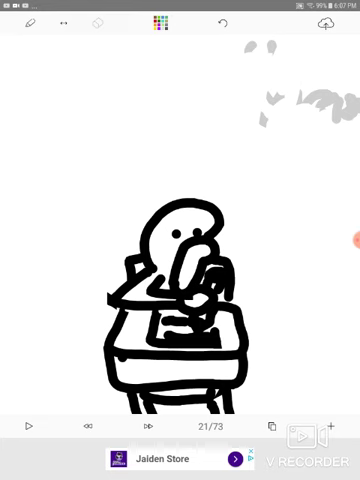
- Step through frames until the Upstander scene where one figure strikes a smaller one
left_click(144, 428)
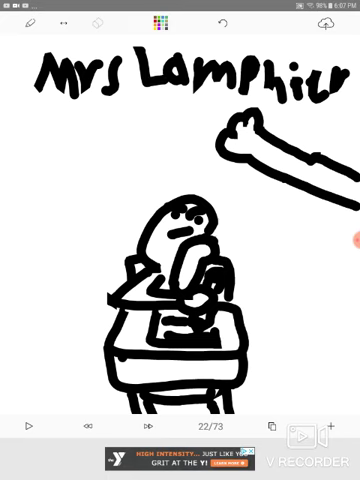
left_click(140, 428)
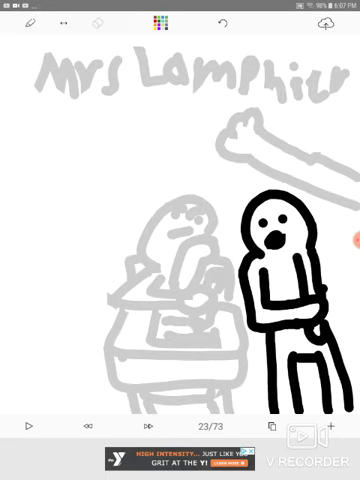
left_click(146, 424)
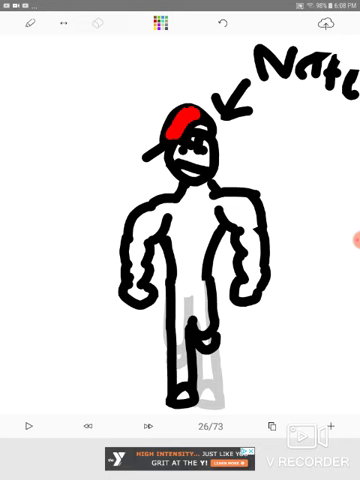
left_click(144, 440)
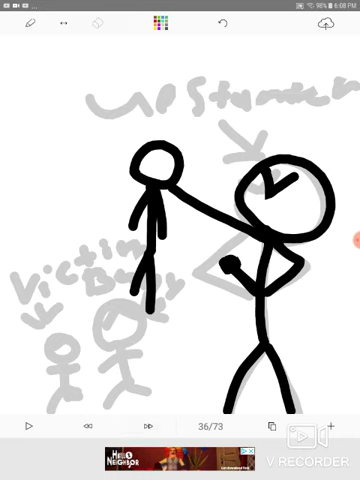
- Advance to frame 49/73, one stick figure kicking another with a red mark on its face
left_click(144, 426)
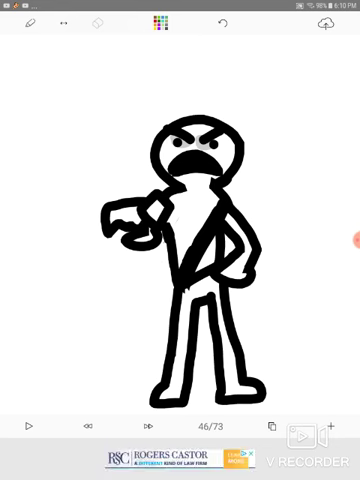
left_click(146, 428)
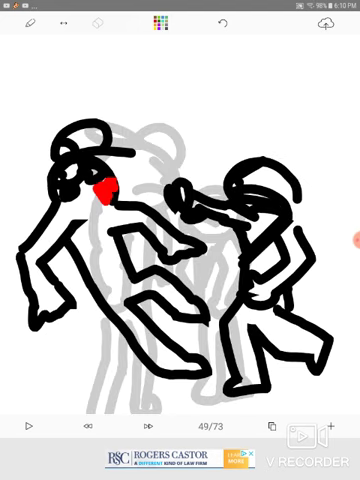
- Advance to frame 56/73, a small figure at a desk beneath a faded taller one
left_click(172, 424)
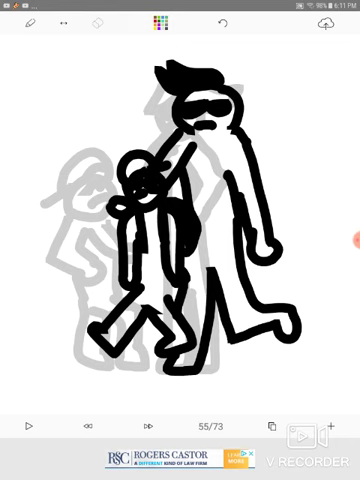
left_click(146, 428)
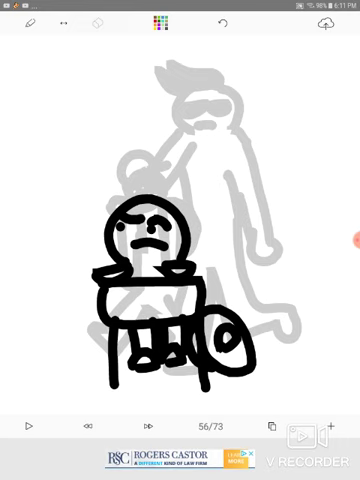
- Step forward to frame 67/73, a wide-eyed figure reaching toward an object on the ground
left_click(144, 428)
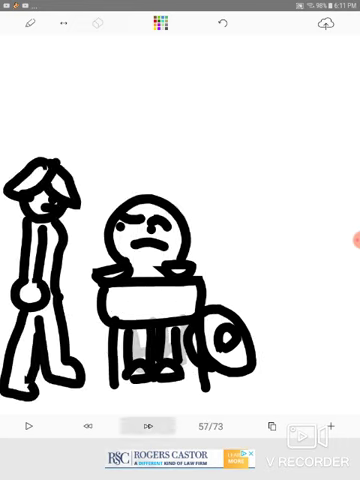
left_click(144, 428)
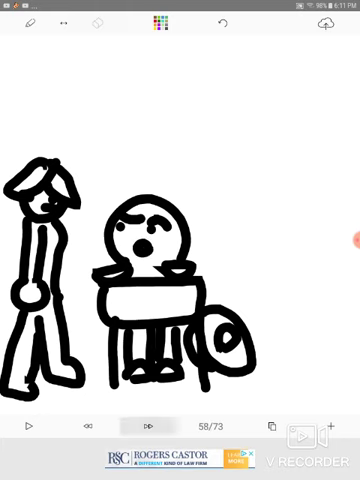
left_click(144, 428)
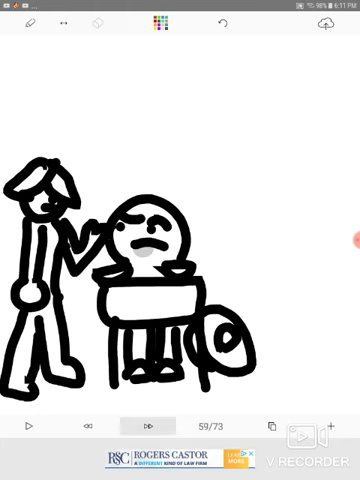
left_click(144, 422)
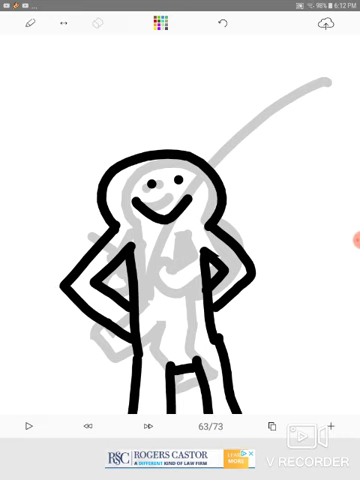
left_click(288, 112)
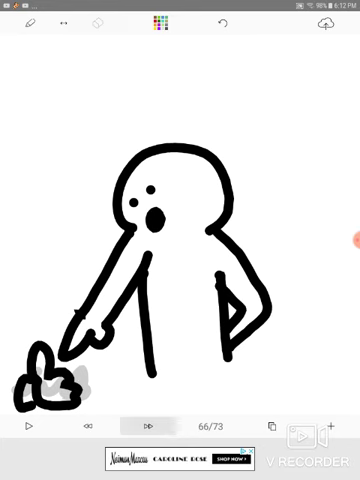
left_click(146, 420)
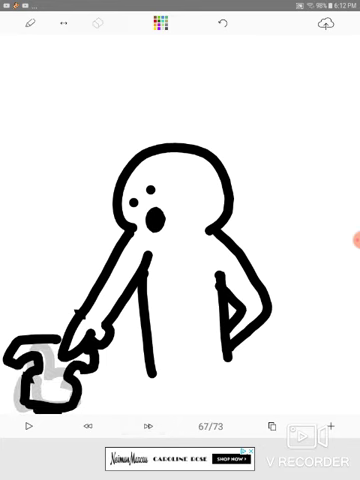